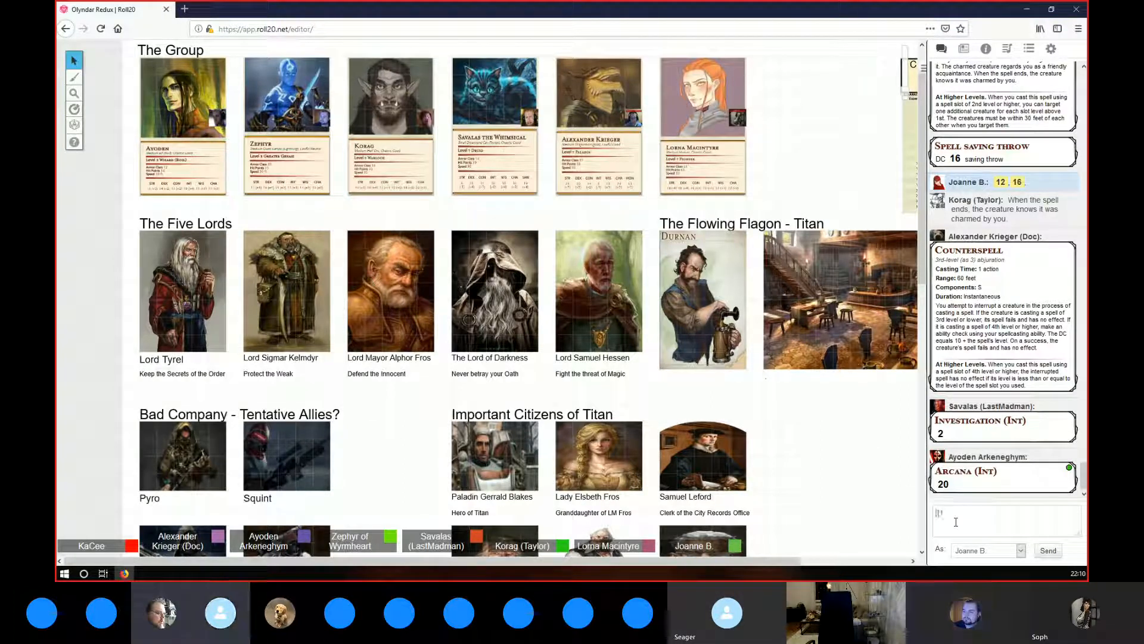
pyautogui.write('[[1d6')
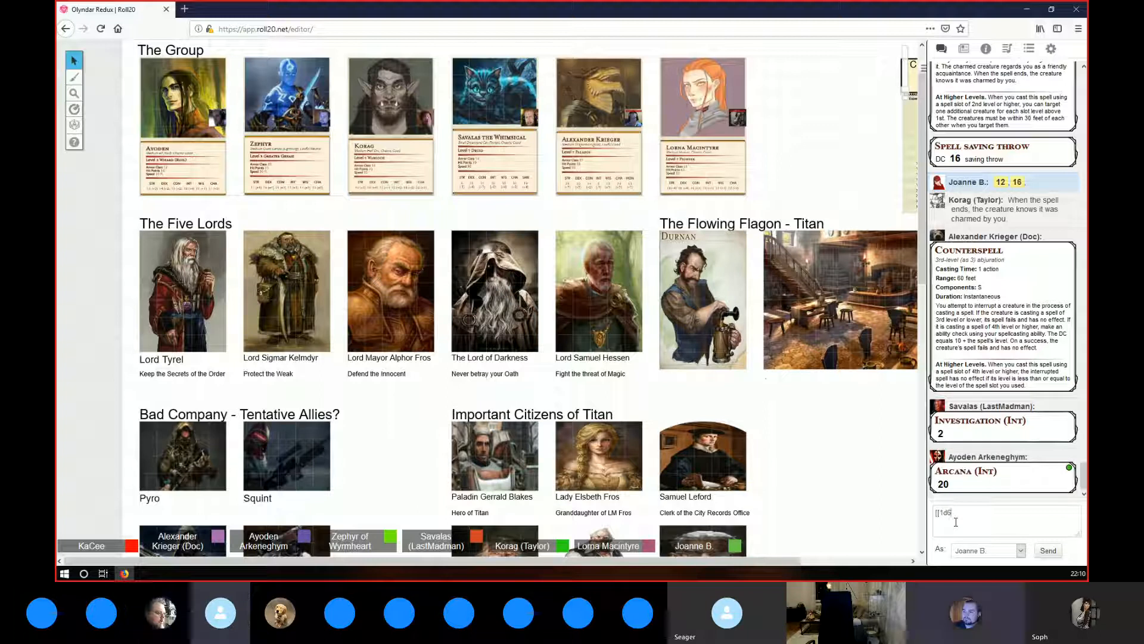
pyautogui.write('+10]]')
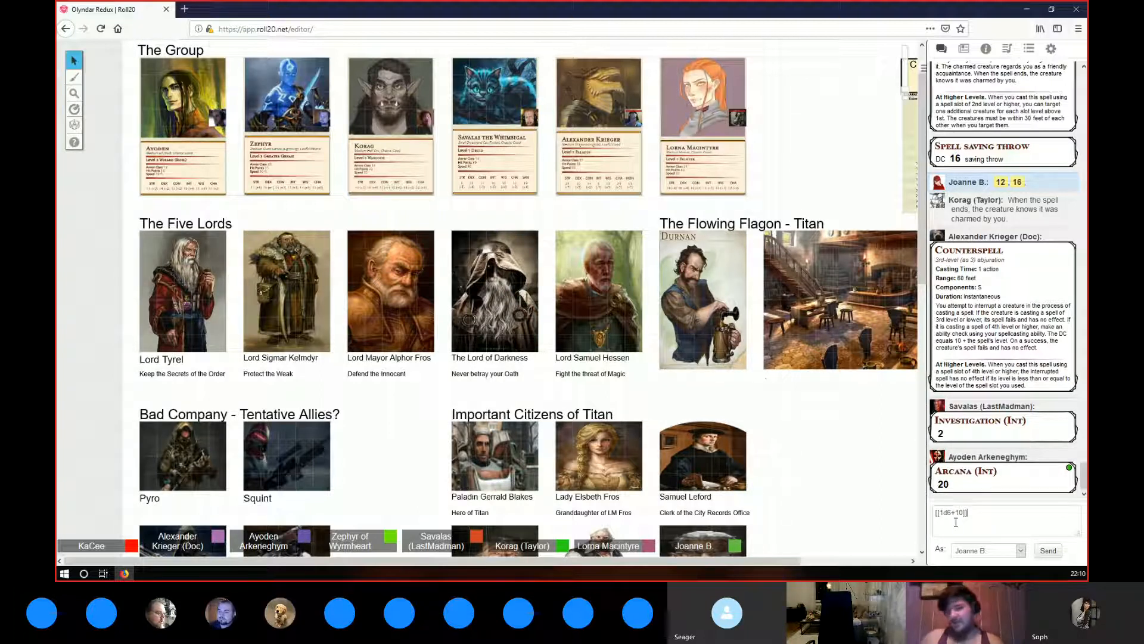
pyautogui.write(', [[')
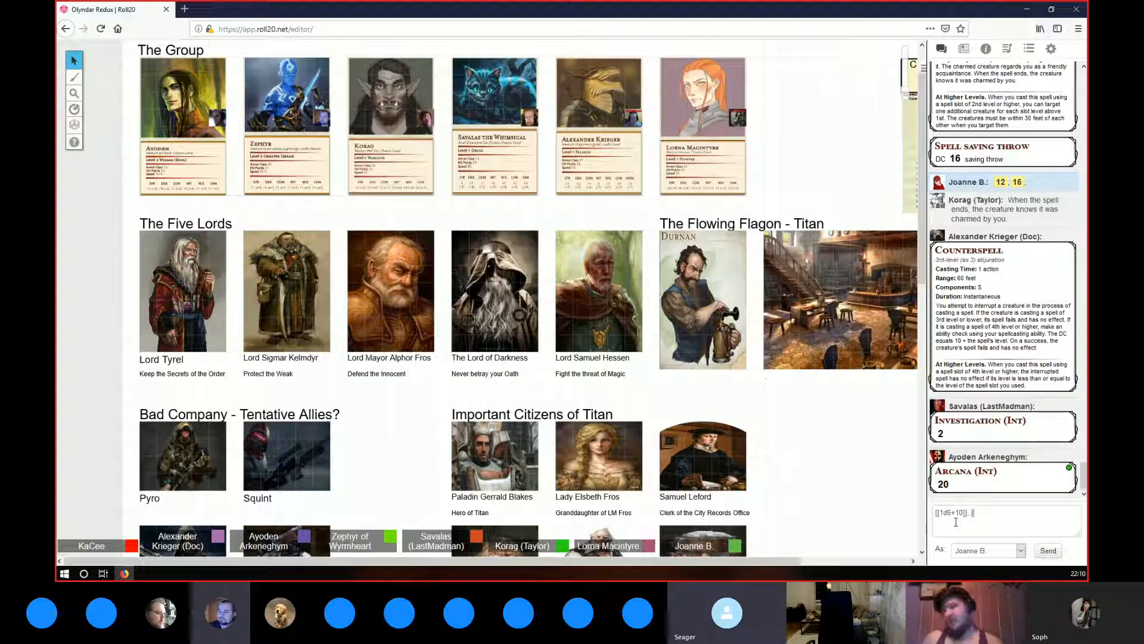